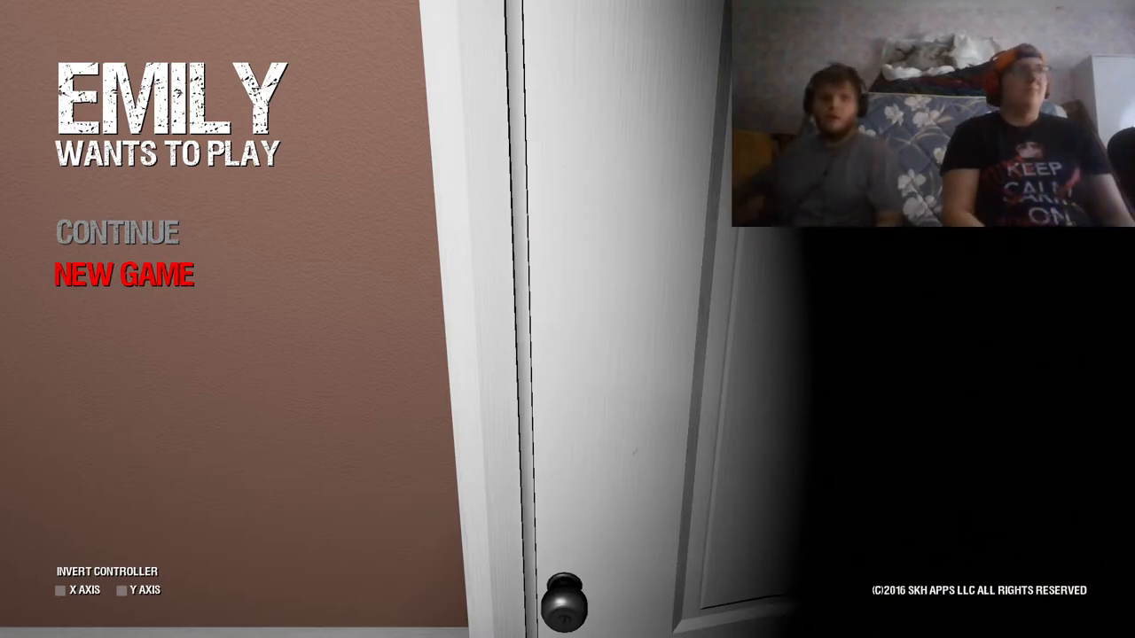
pyautogui.click(124, 273)
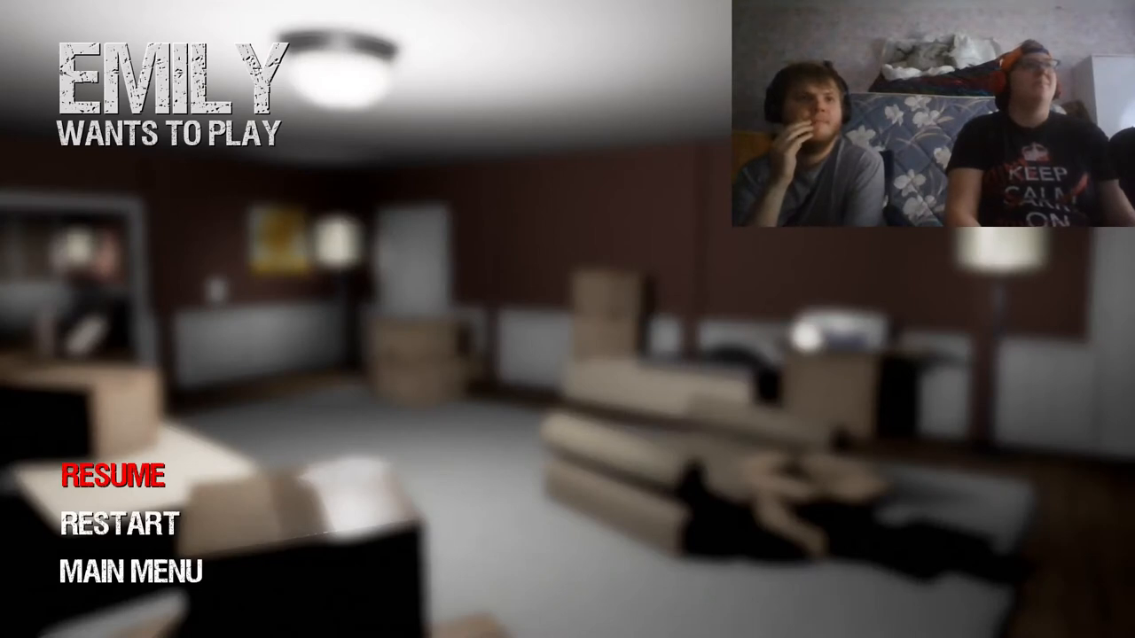
pyautogui.click(114, 477)
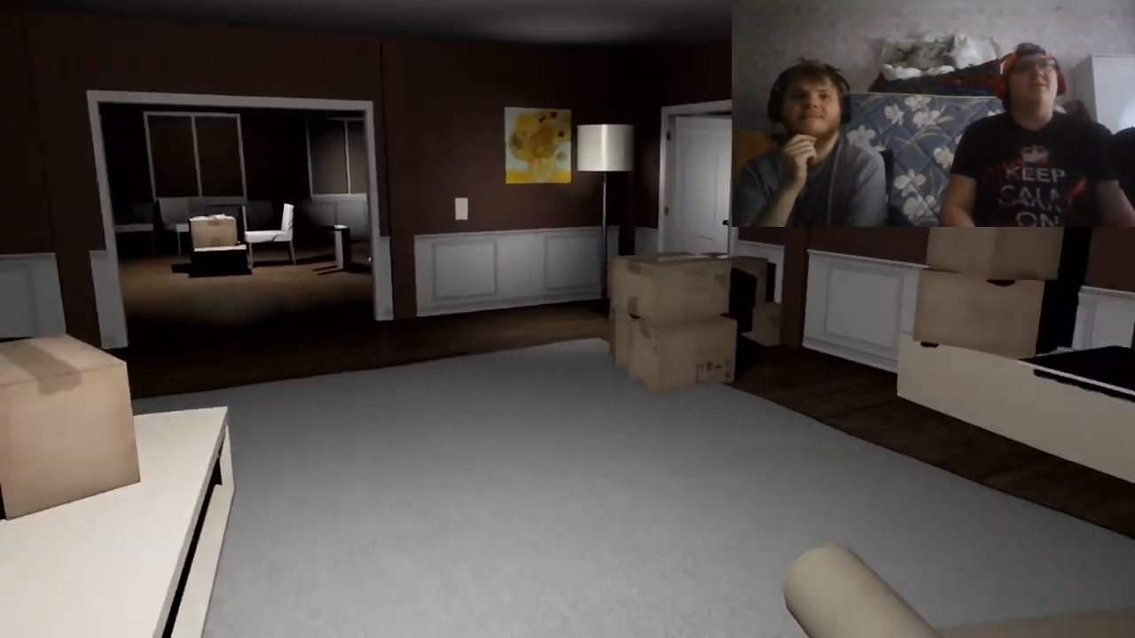
pyautogui.moveTo(567, 319)
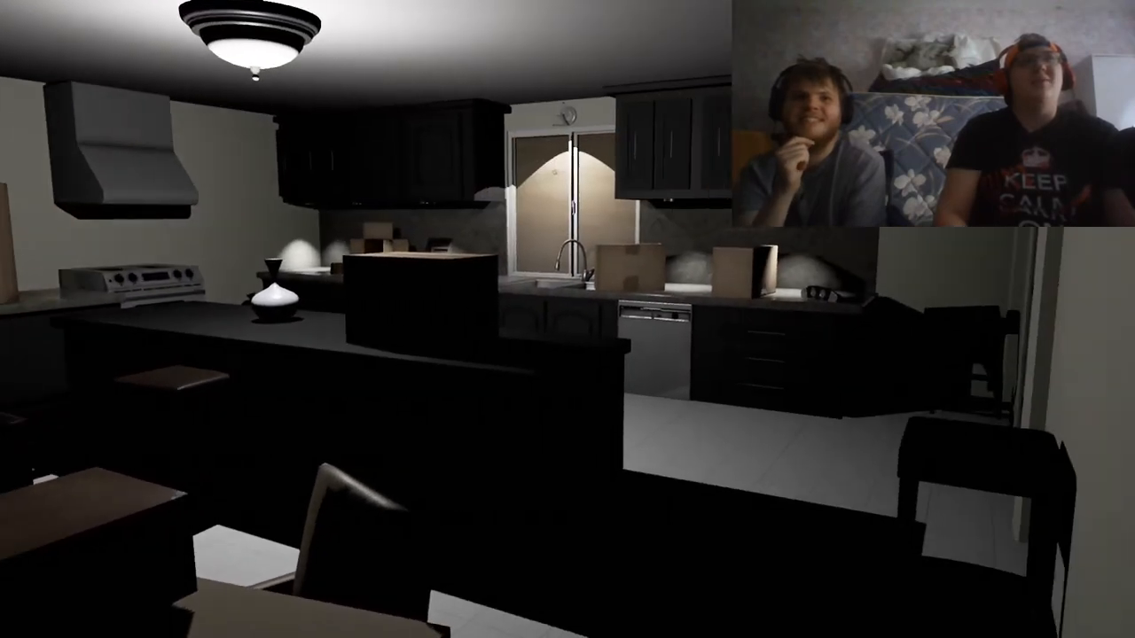
pyautogui.moveTo(568, 319)
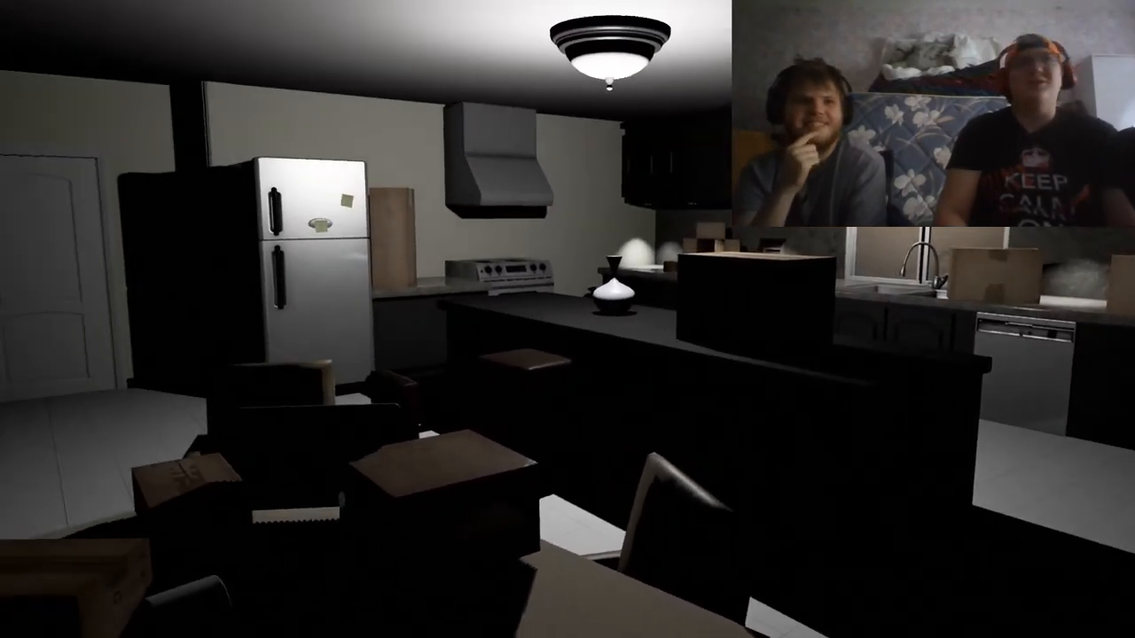